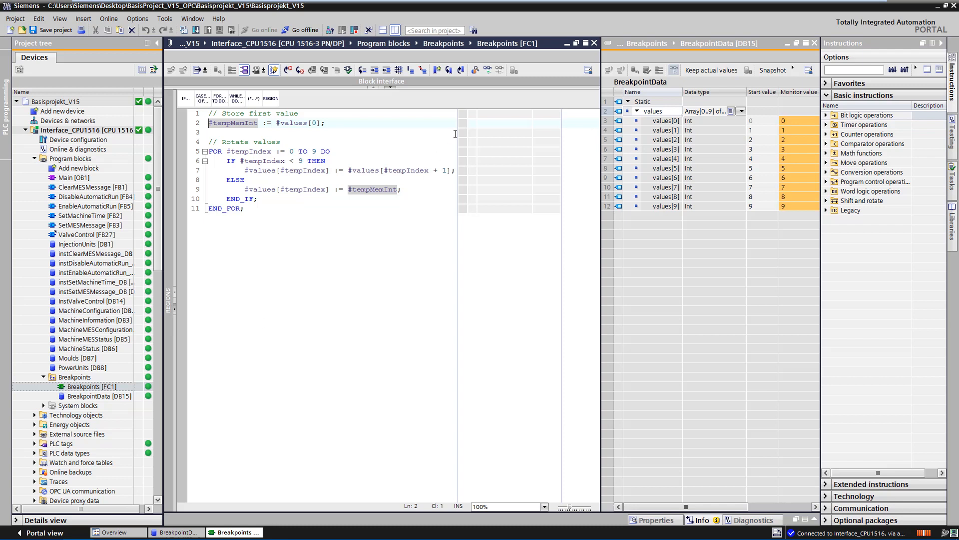
Monitor Breakpoints [FC1] online and place a breakpoint on line 2
click(488, 69)
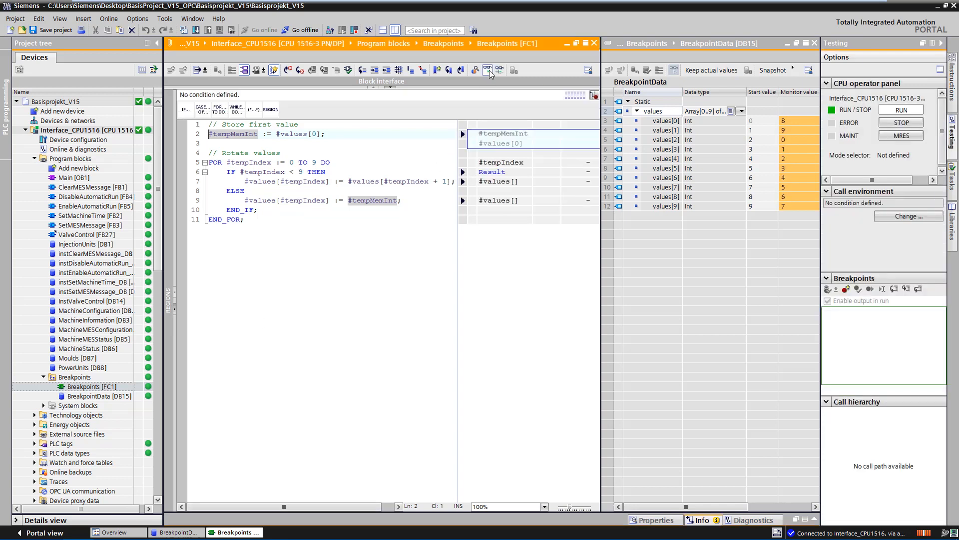
click(487, 70)
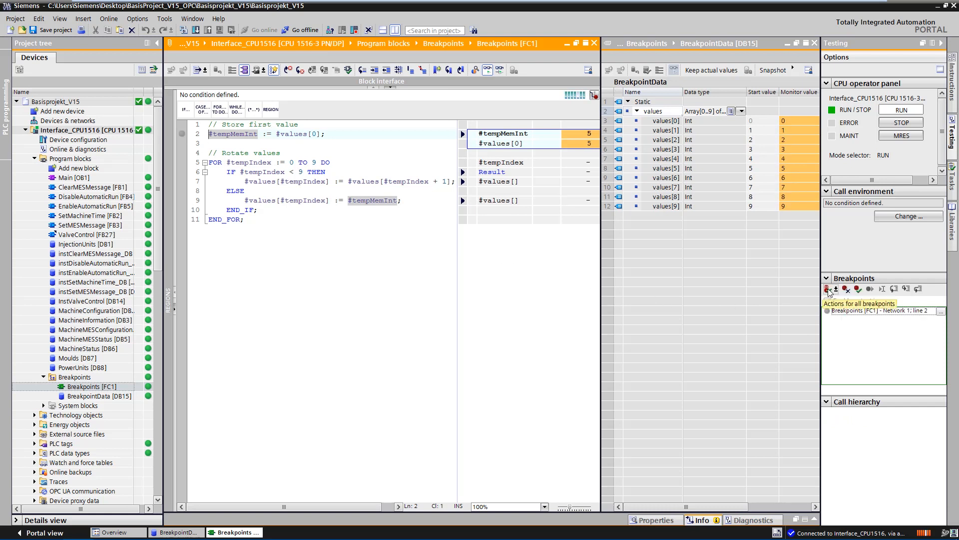
Enable the line 2 breakpoint on the CPU and confirm the warning with Yes
click(827, 289)
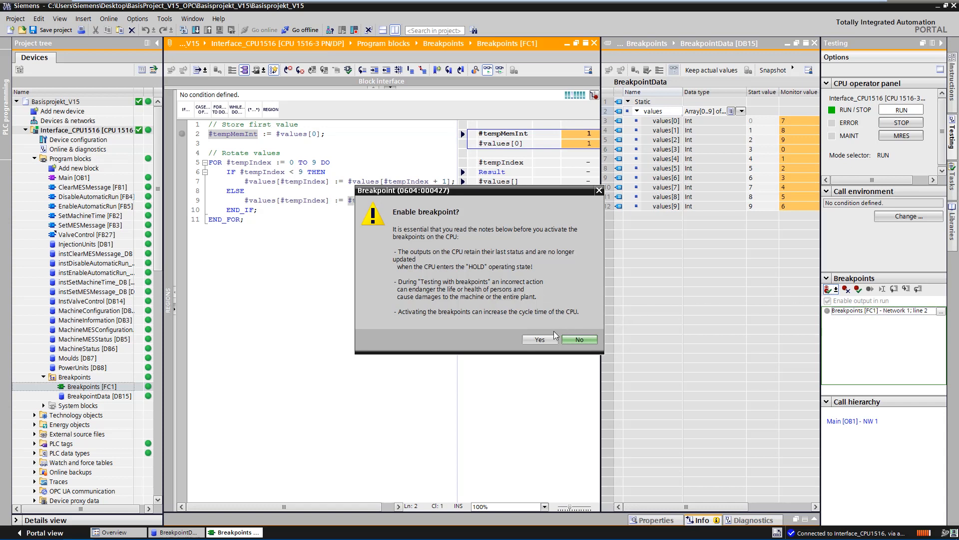
mouse_move(547, 343)
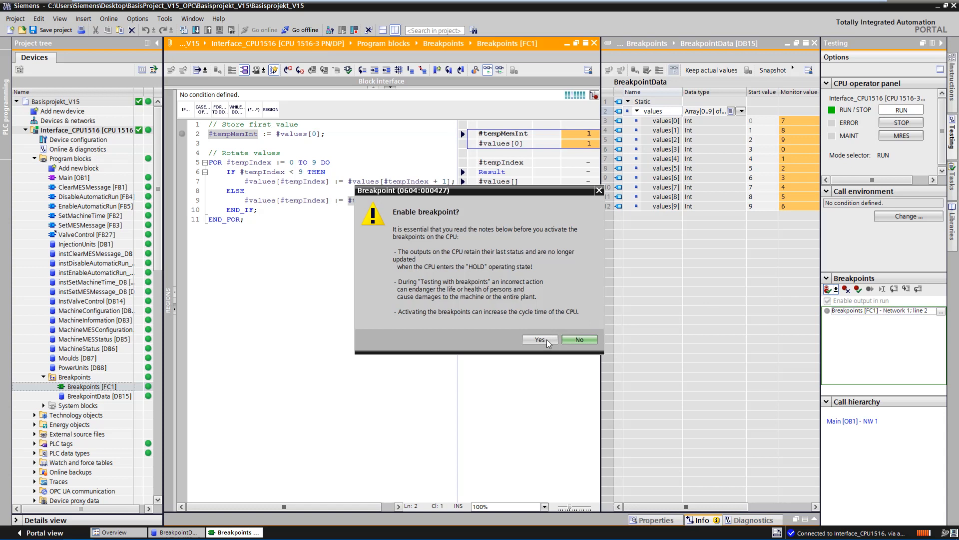
click(537, 339)
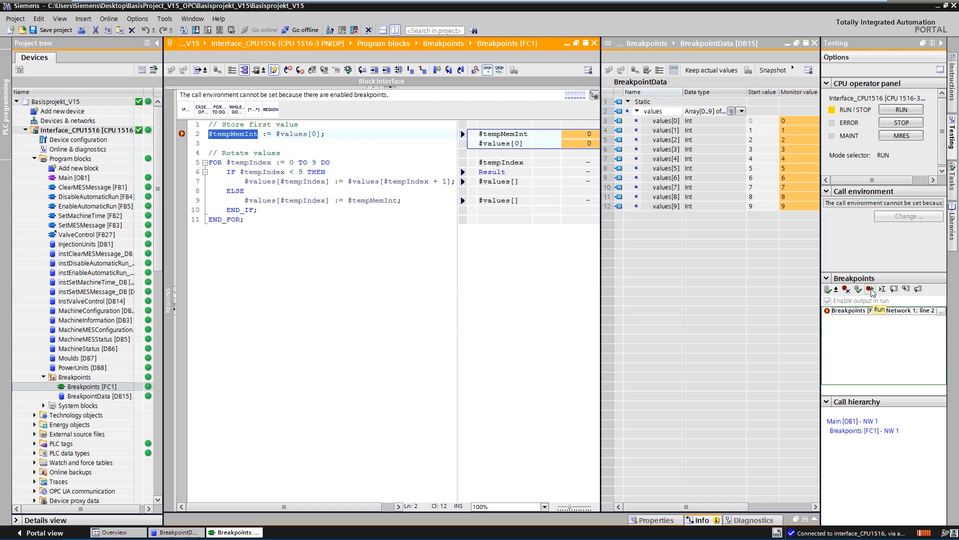
Run through two more cycles to the line 2 halt, then activate a line 6 breakpoint
click(859, 289)
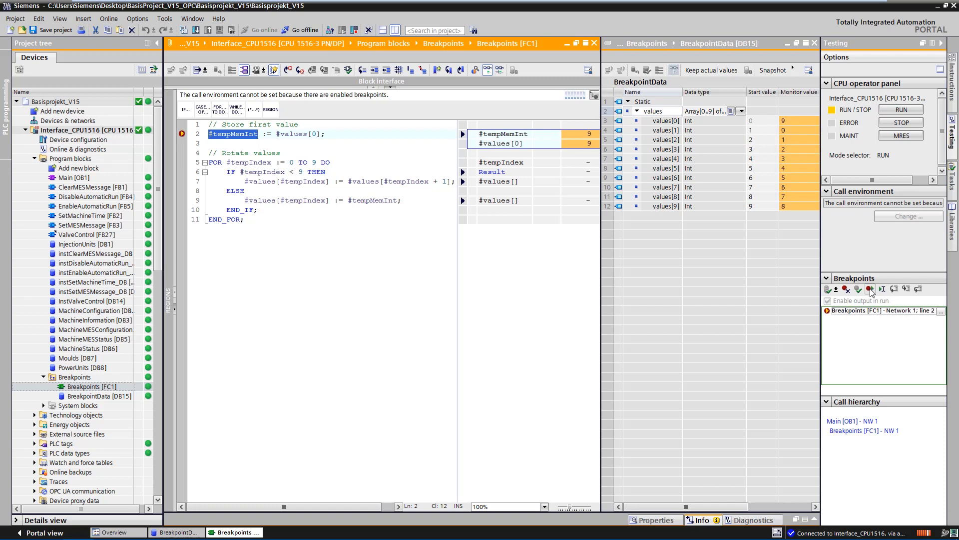
click(871, 289)
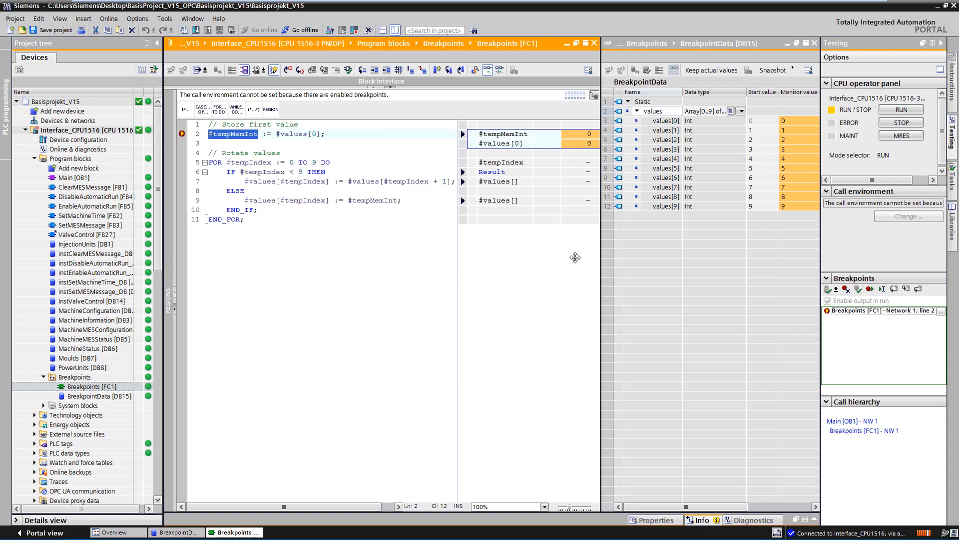
mouse_move(185, 178)
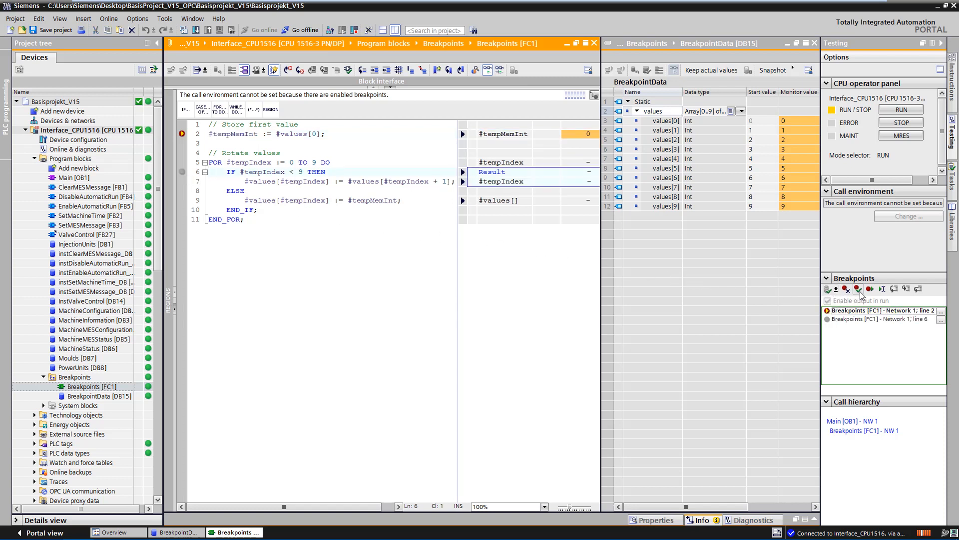
click(856, 288)
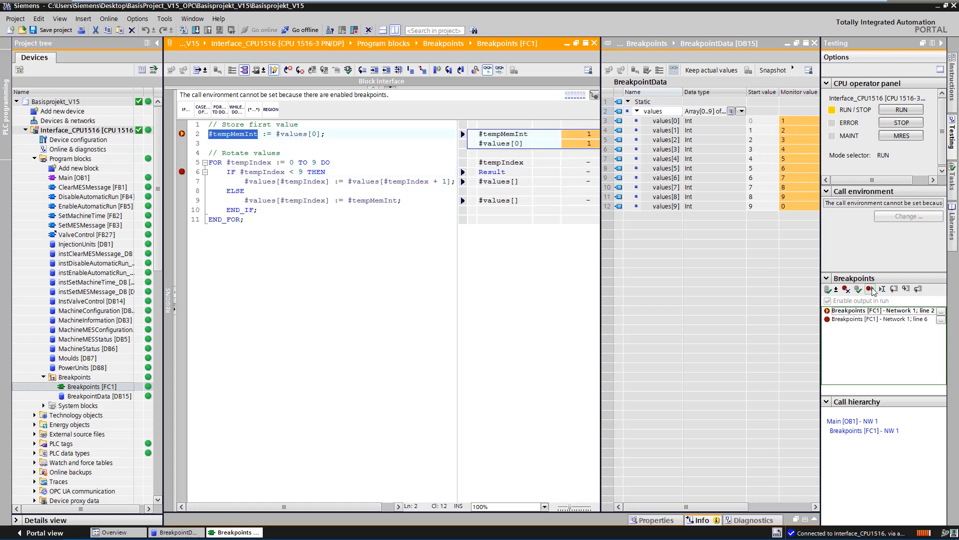
Delete all breakpoints and resume program execution
click(834, 289)
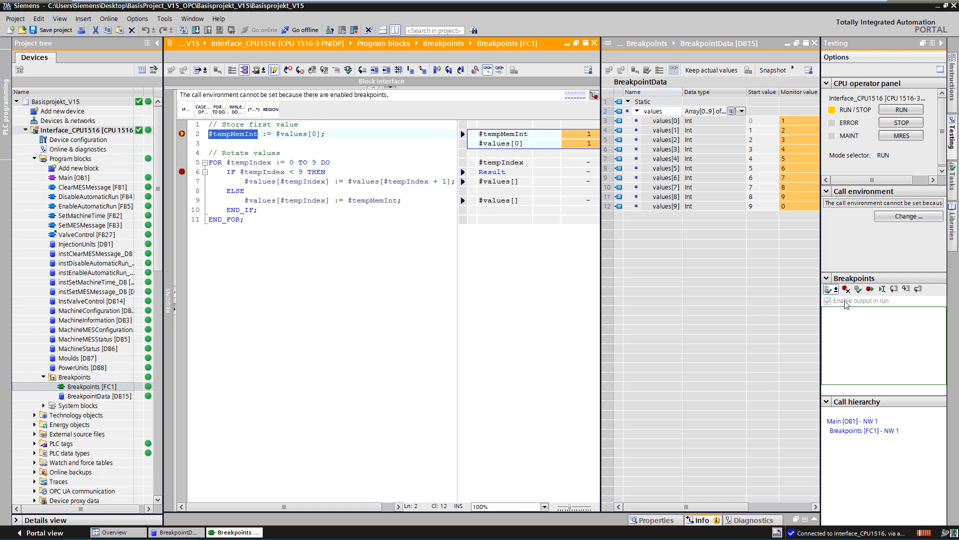
click(868, 288)
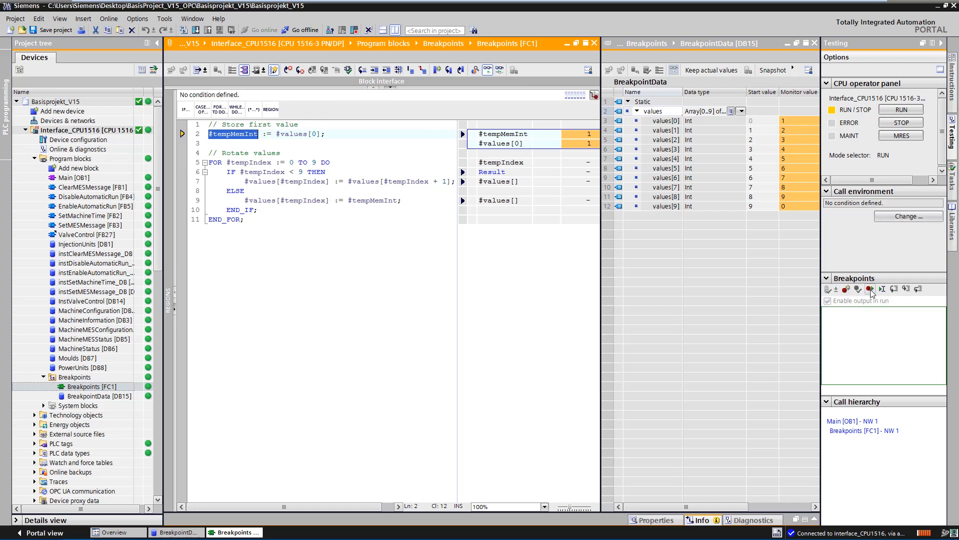